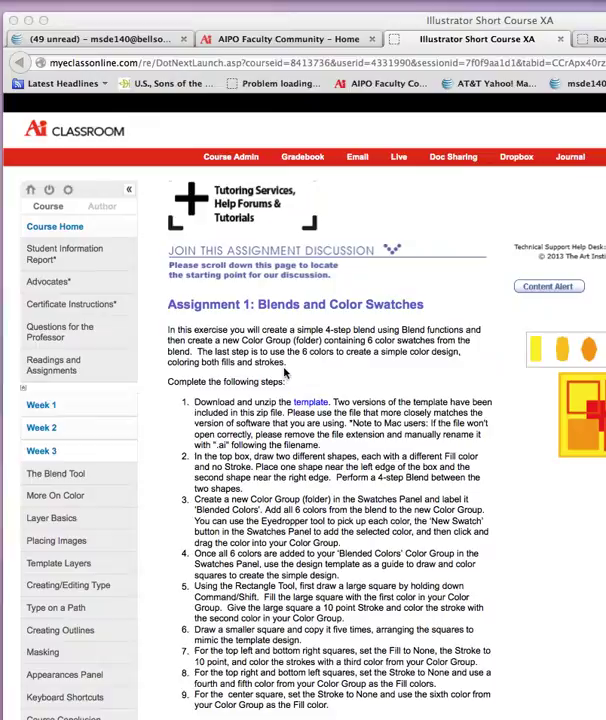
{"action": "mouse_move", "coordinate": [472, 414]}
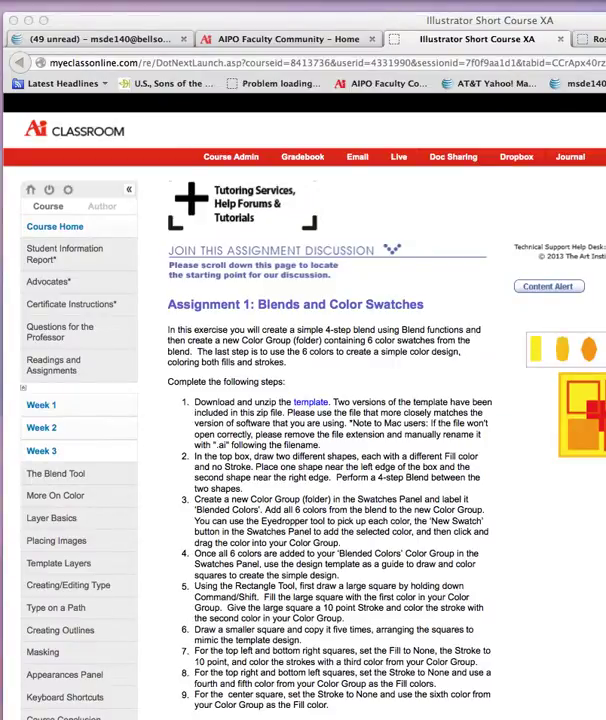
{"action": "mouse_move", "coordinate": [328, 388]}
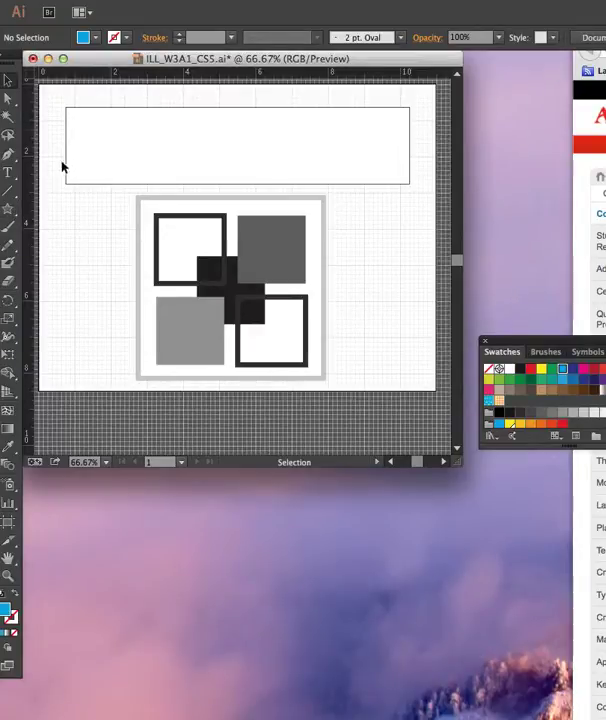
{"action": "mouse_move", "coordinate": [98, 164]}
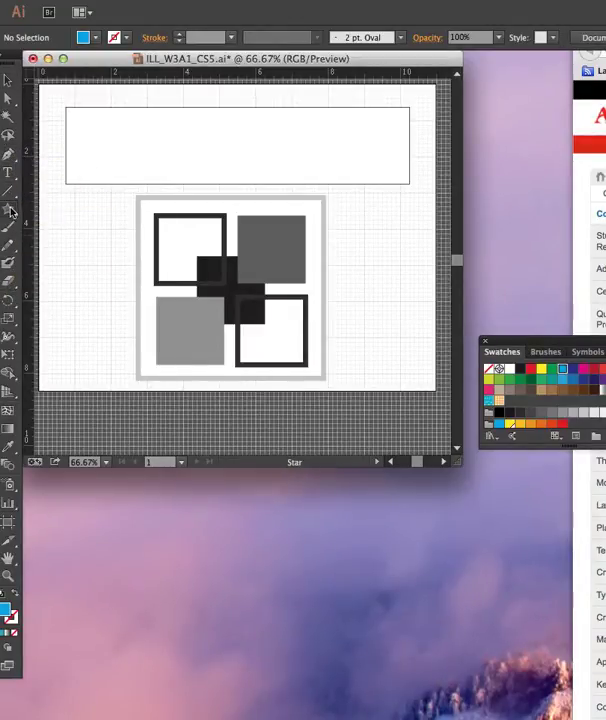
- Draw a blue star at the left of the top box and a green ellipse at its right
{"action": "left_click_drag", "start_coordinate": [92, 90], "coordinate": [112, 152]}
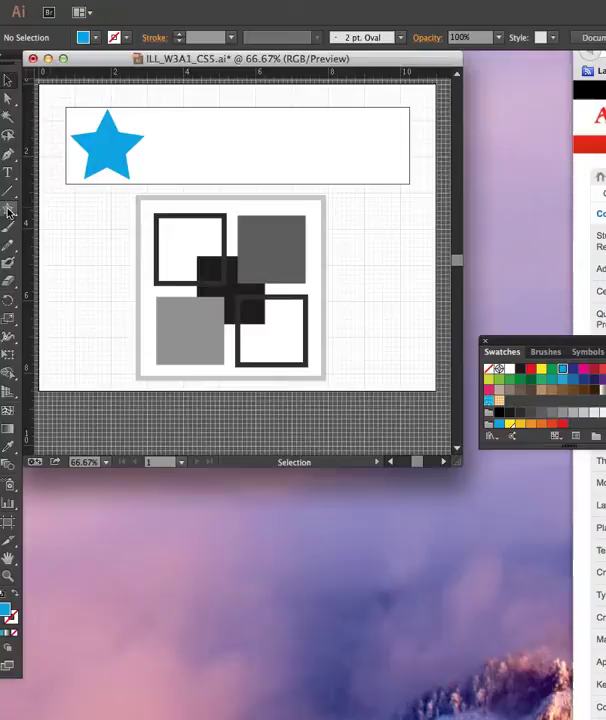
{"action": "left_click", "coordinate": [8, 210]}
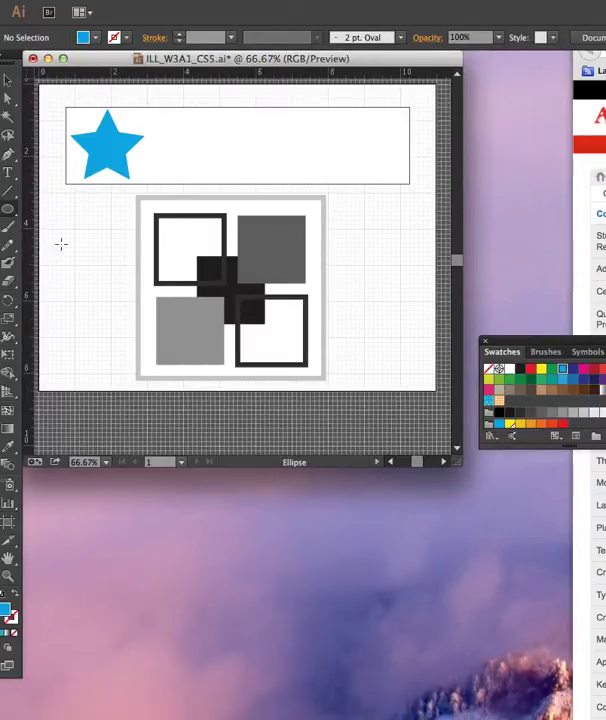
{"action": "mouse_move", "coordinate": [8, 616]}
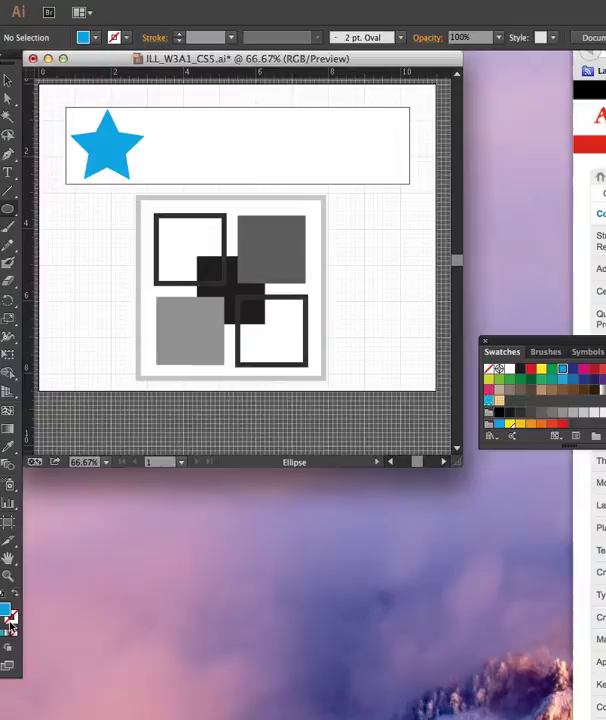
{"action": "mouse_move", "coordinate": [222, 128]}
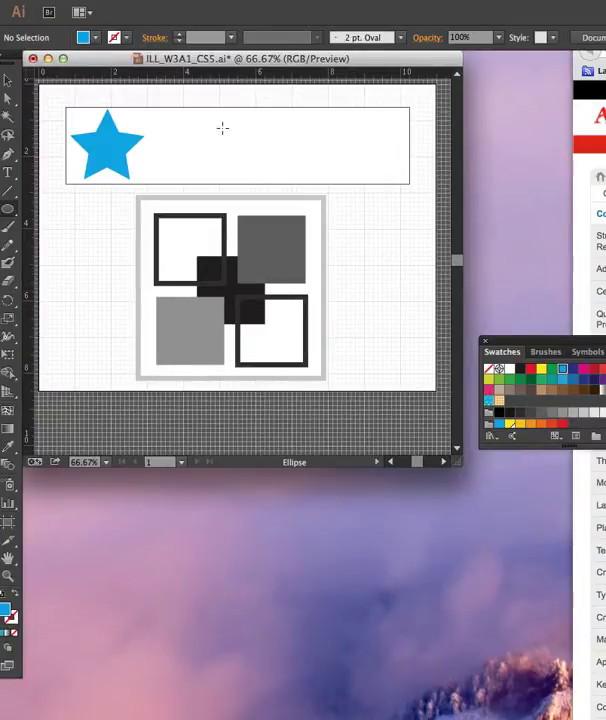
{"action": "mouse_move", "coordinate": [56, 128]}
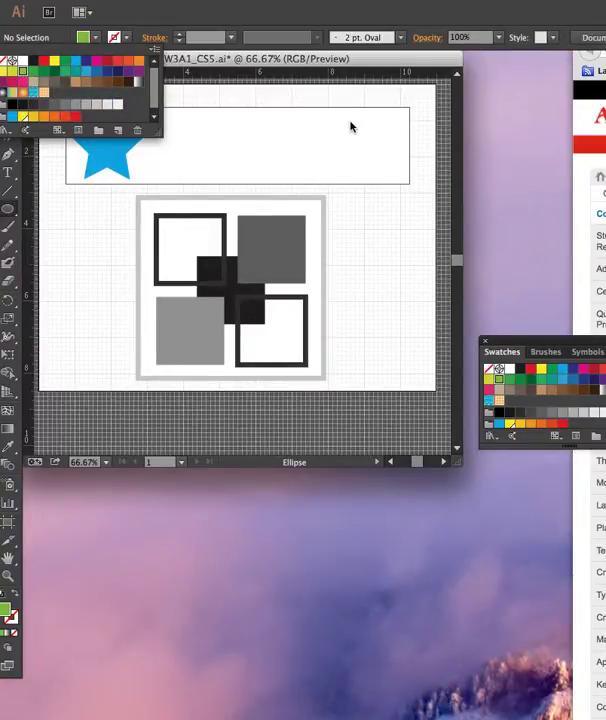
{"action": "mouse_move", "coordinate": [342, 118]}
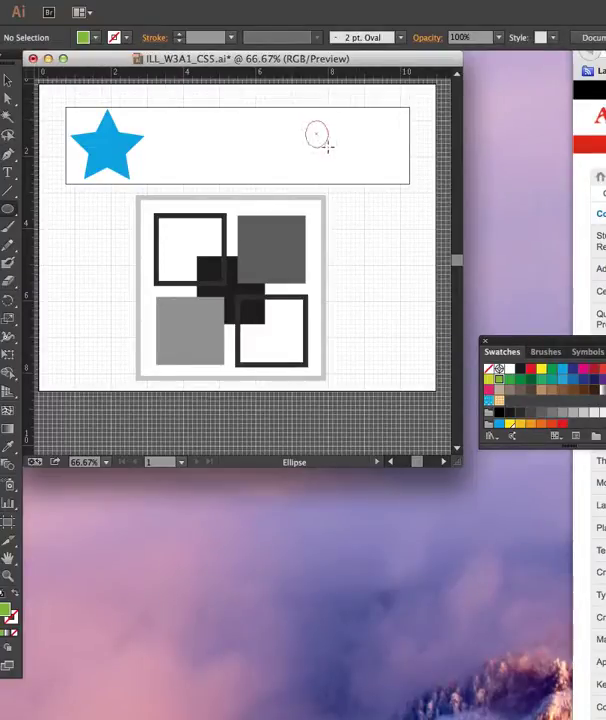
{"action": "left_click_drag", "start_coordinate": [310, 120], "coordinate": [376, 168]}
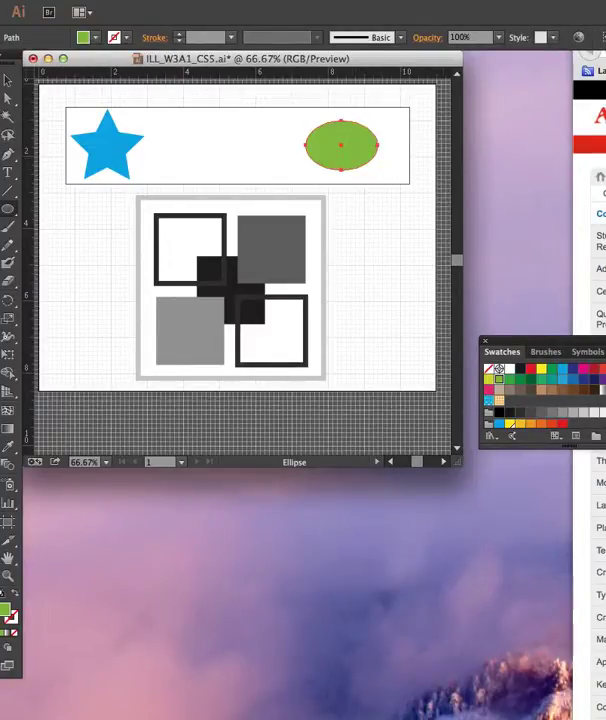
{"action": "left_click", "coordinate": [8, 80]}
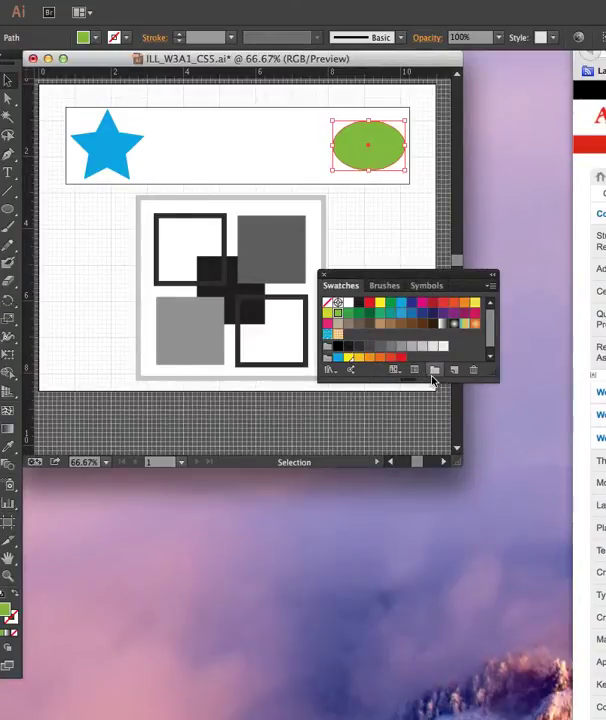
{"action": "mouse_move", "coordinate": [432, 370]}
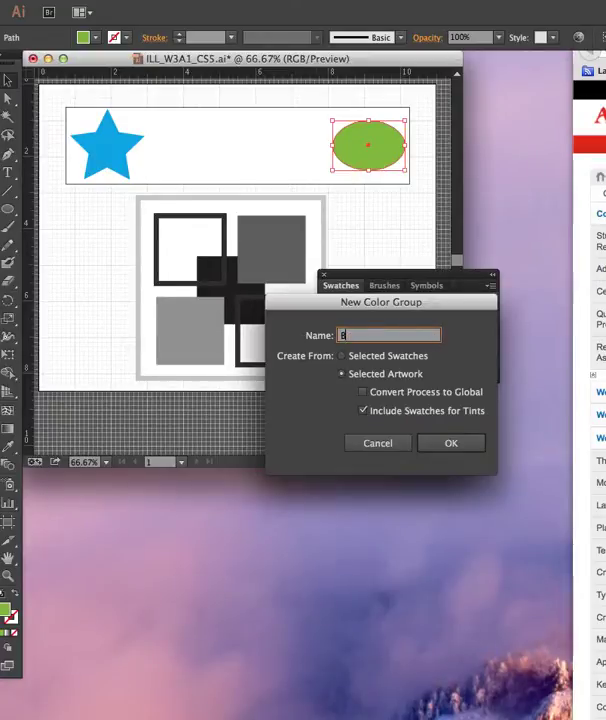
- Name the new color group 'Blended Colors' from the selected artwork and confirm it
{"action": "type", "text": "Blended"}
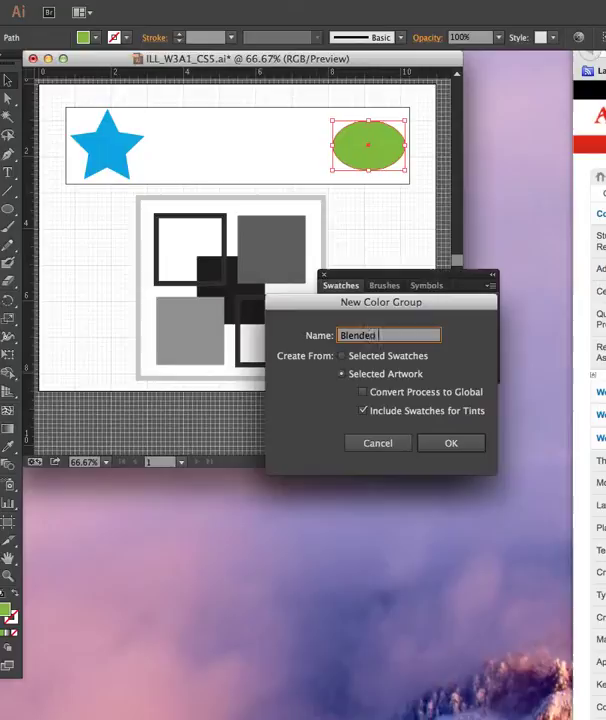
{"action": "type", "text": "Color"}
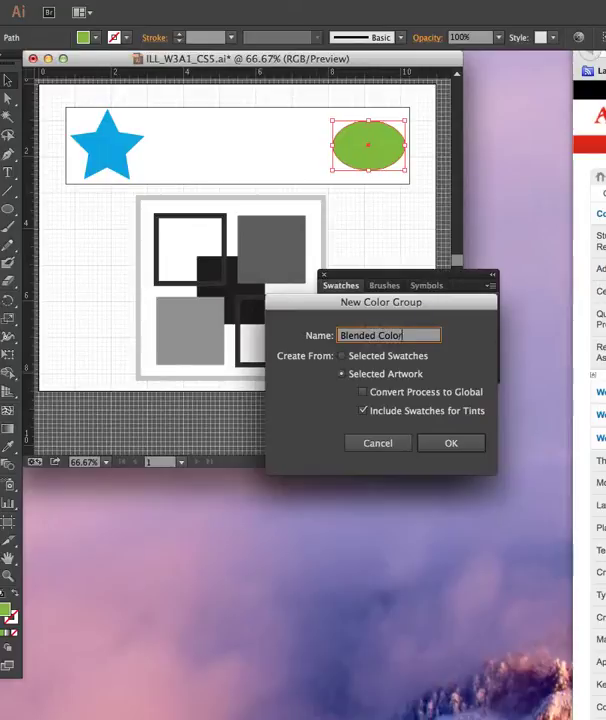
{"action": "type", "text": "s"}
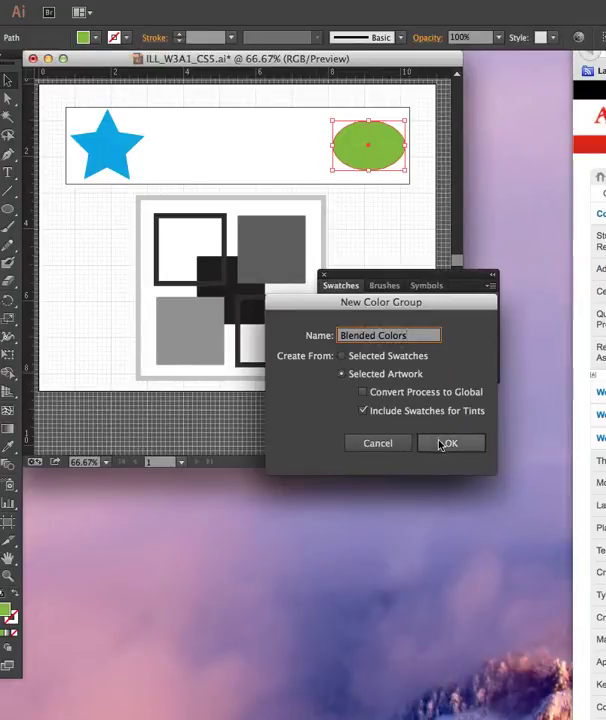
{"action": "left_click", "coordinate": [450, 444]}
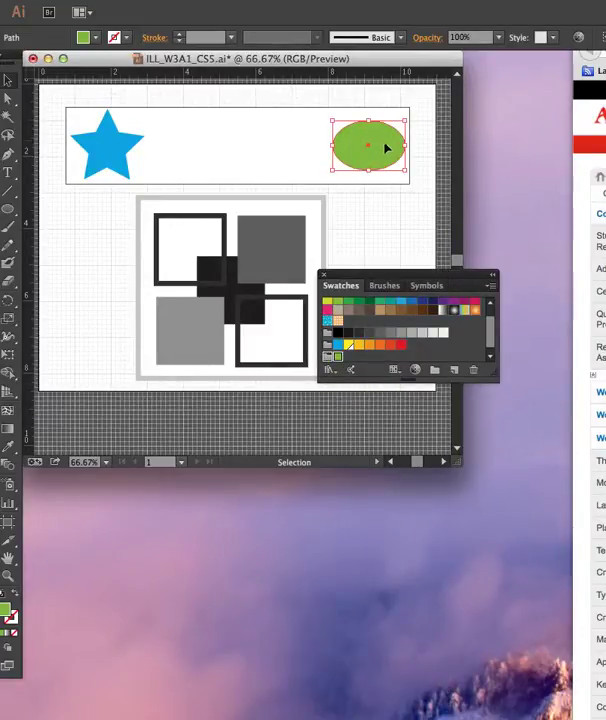
{"action": "mouse_move", "coordinate": [250, 148]}
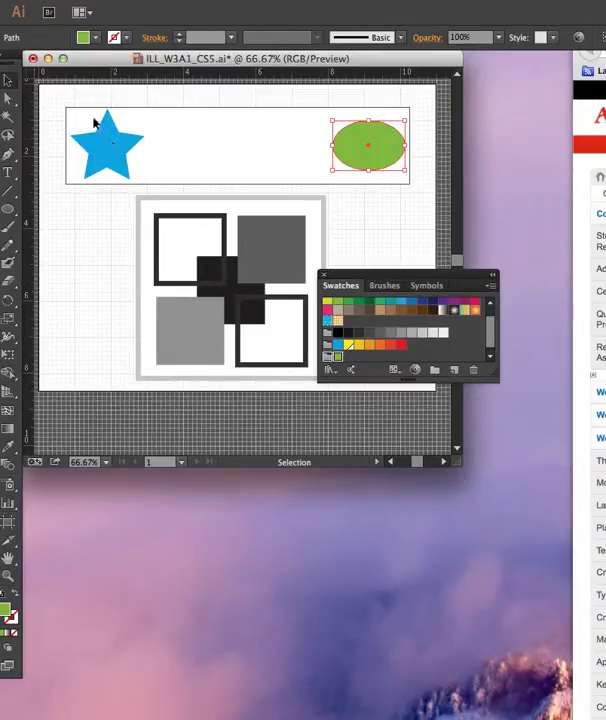
- Blend the star into the ellipse using specified-steps spacing, then deselect the blend
{"action": "left_click", "coordinate": [80, 114]}
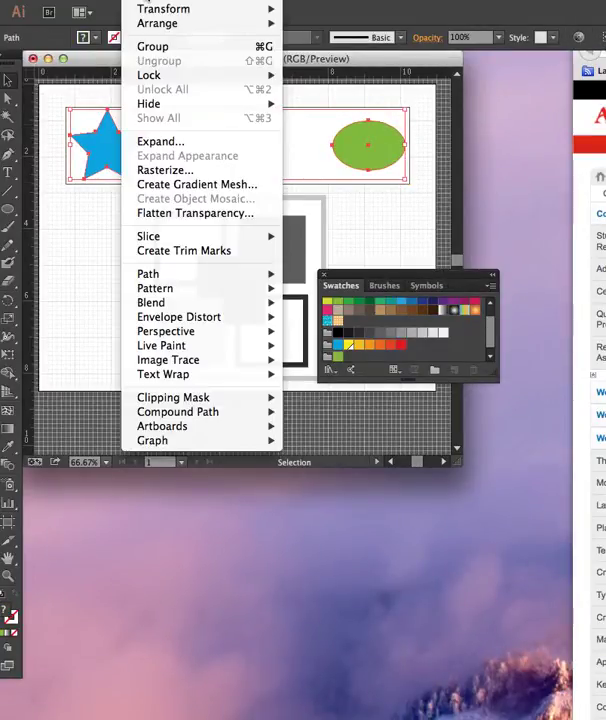
{"action": "mouse_move", "coordinate": [180, 316]}
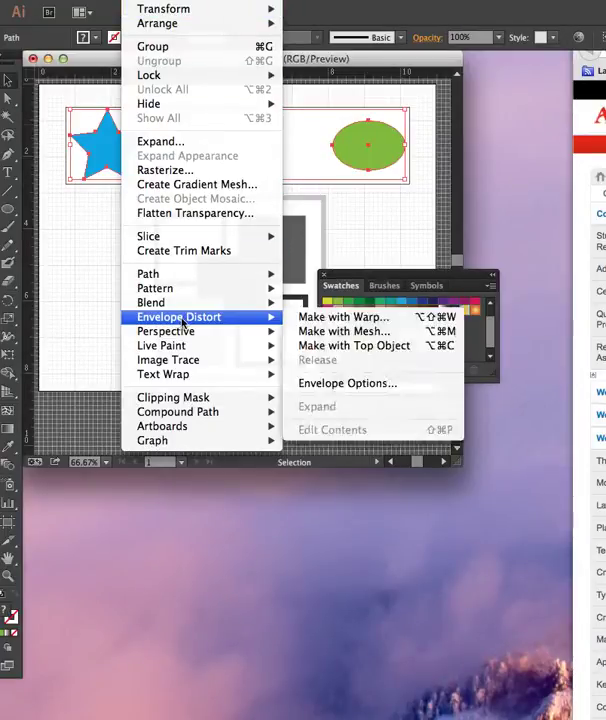
{"action": "mouse_move", "coordinate": [150, 302]}
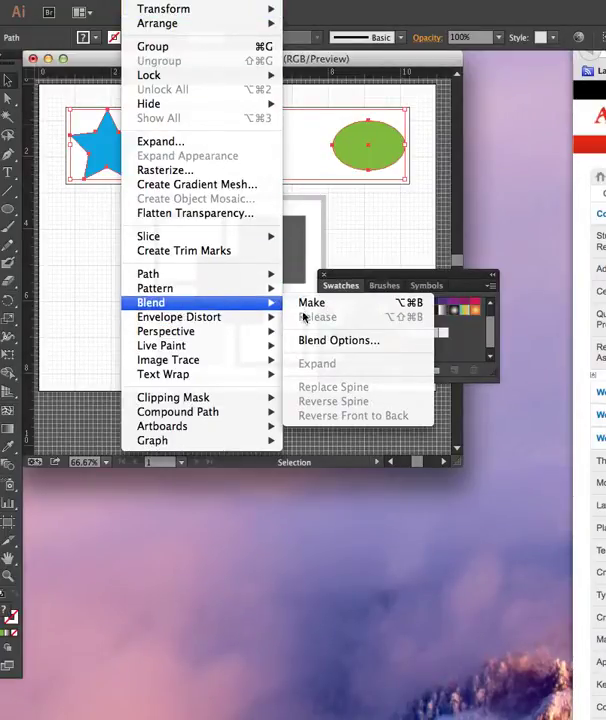
{"action": "left_click", "coordinate": [338, 340]}
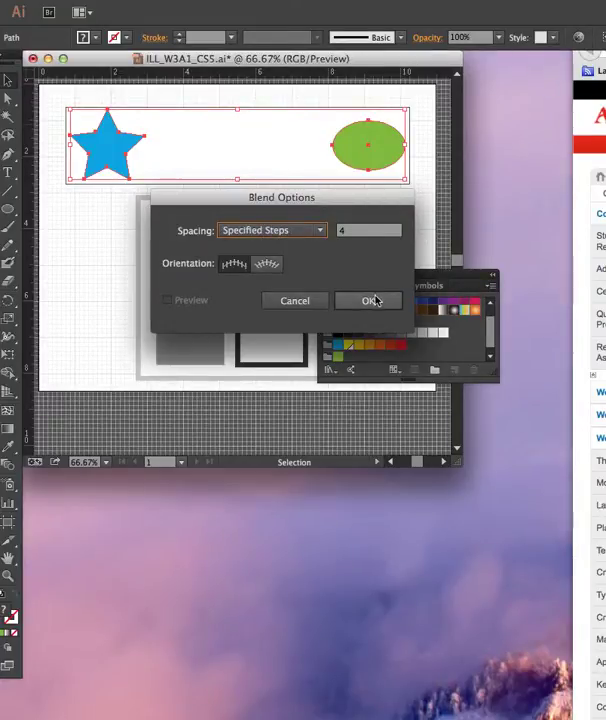
{"action": "left_click", "coordinate": [370, 300]}
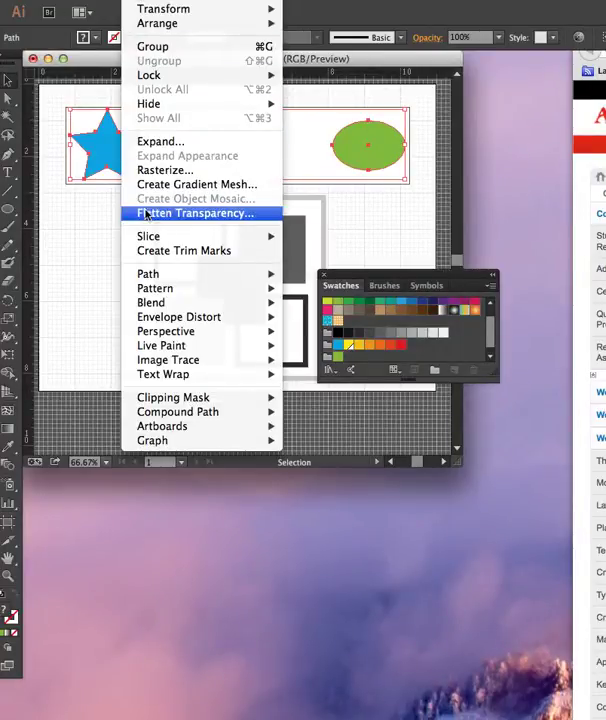
{"action": "mouse_move", "coordinate": [300, 300]}
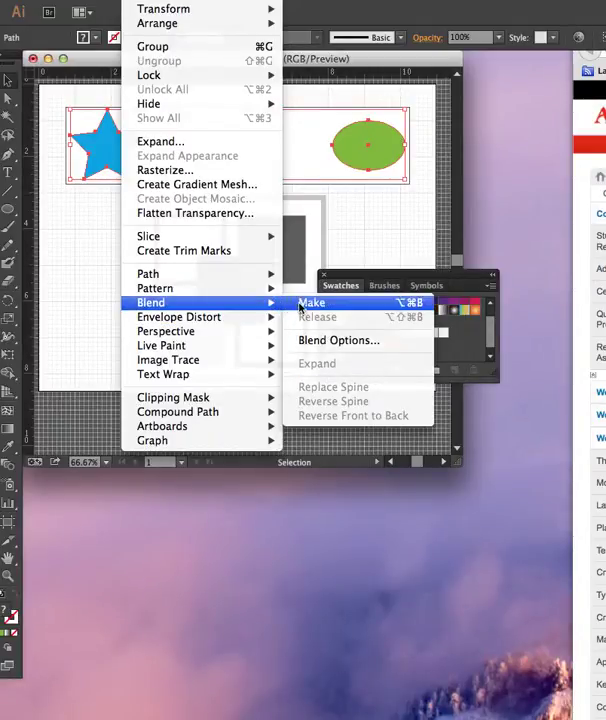
{"action": "left_click", "coordinate": [312, 302]}
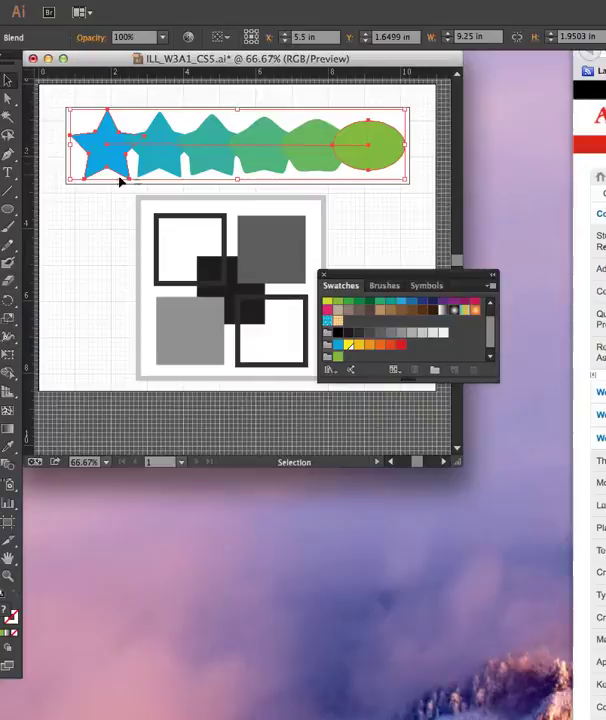
{"action": "mouse_move", "coordinate": [280, 176]}
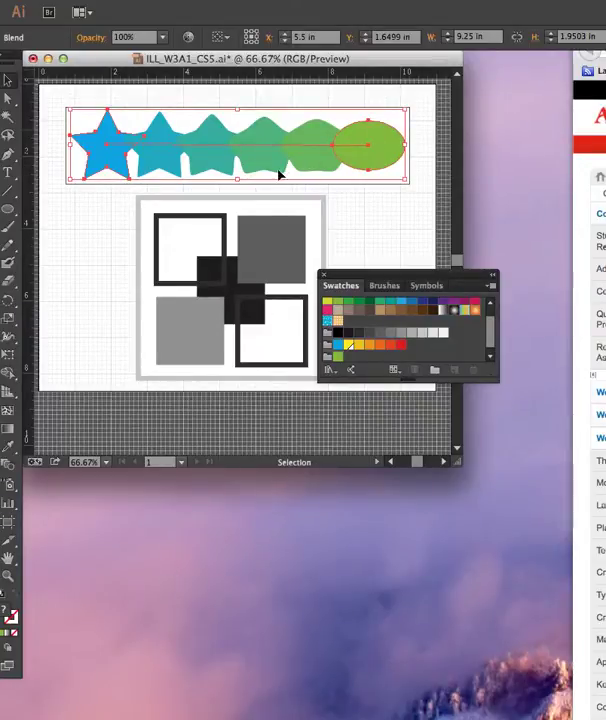
{"action": "mouse_move", "coordinate": [270, 148]}
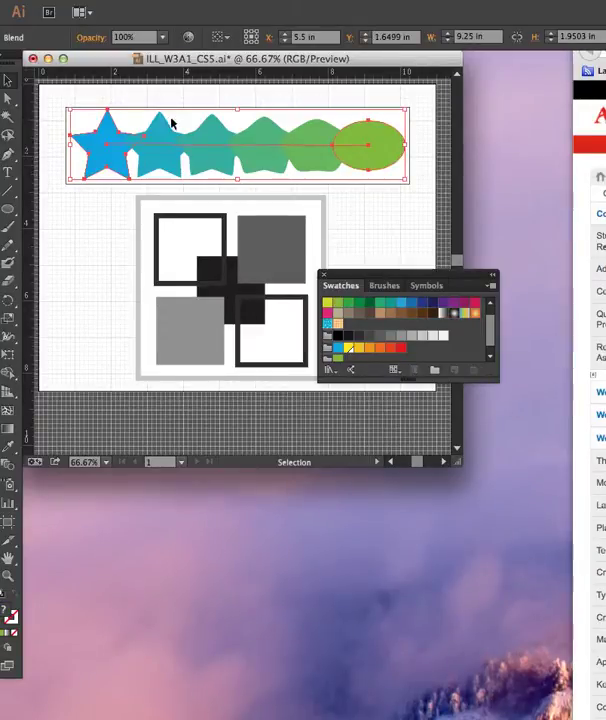
{"action": "left_click", "coordinate": [60, 140]}
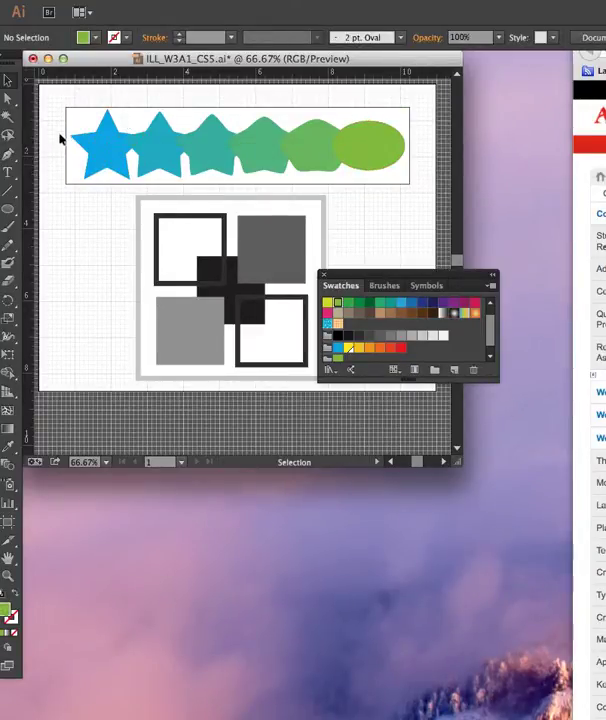
{"action": "mouse_move", "coordinate": [420, 156]}
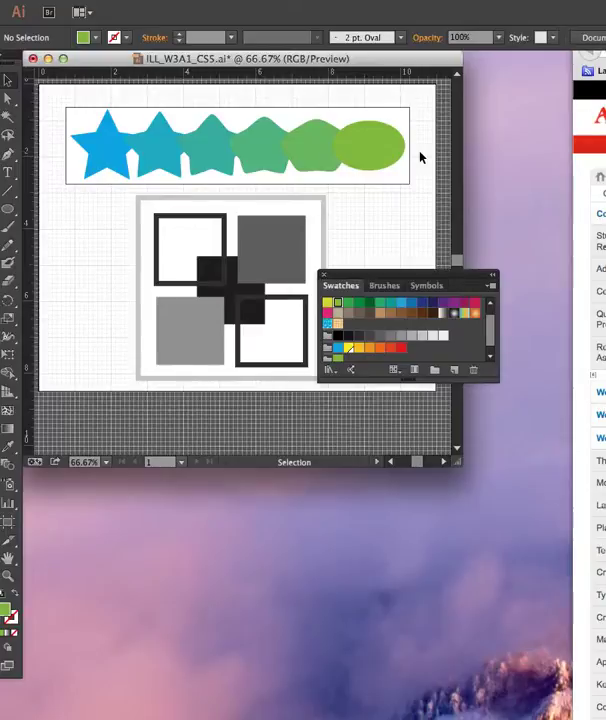
{"action": "mouse_move", "coordinate": [348, 360]}
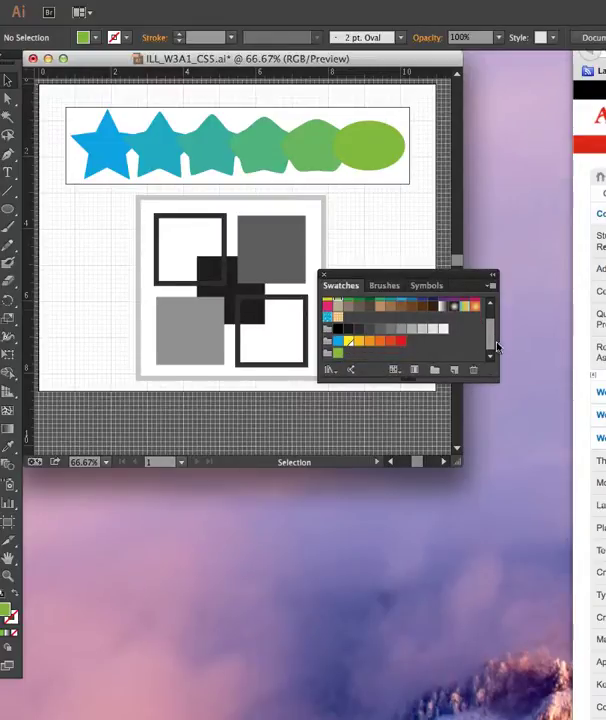
{"action": "mouse_move", "coordinate": [328, 360]}
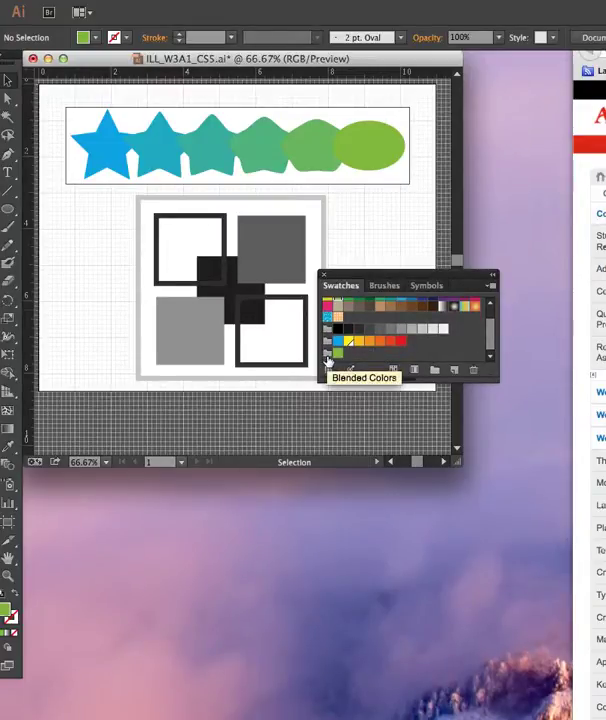
{"action": "mouse_move", "coordinate": [18, 458]}
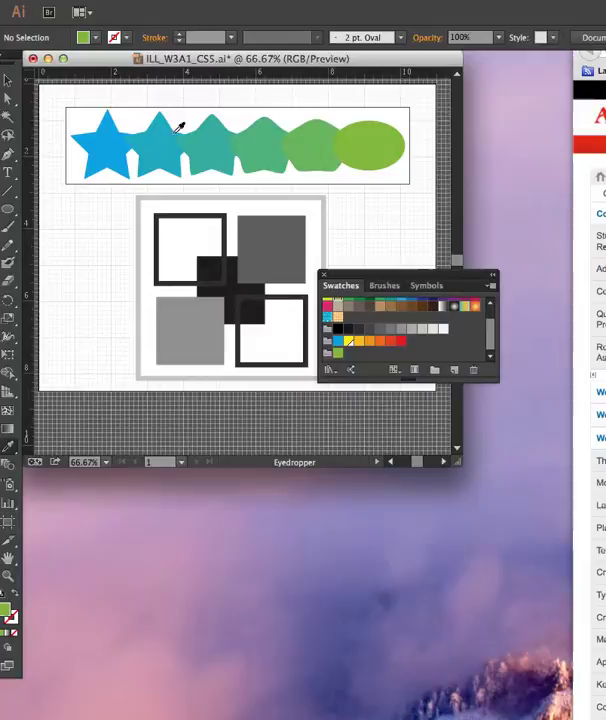
{"action": "mouse_move", "coordinate": [160, 140]}
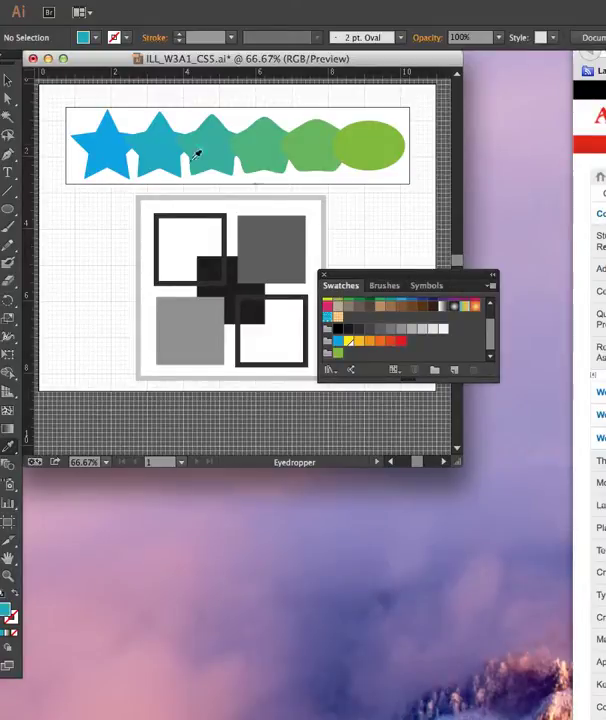
- Save the teal sampled from the blend steps as a new swatch
{"action": "scroll", "scroll_direction": "down", "scroll_amount": 3}
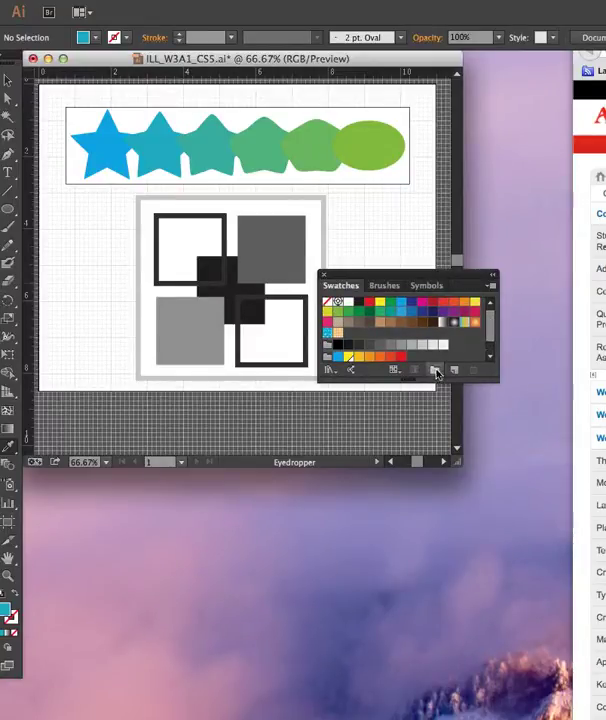
{"action": "mouse_move", "coordinate": [456, 370]}
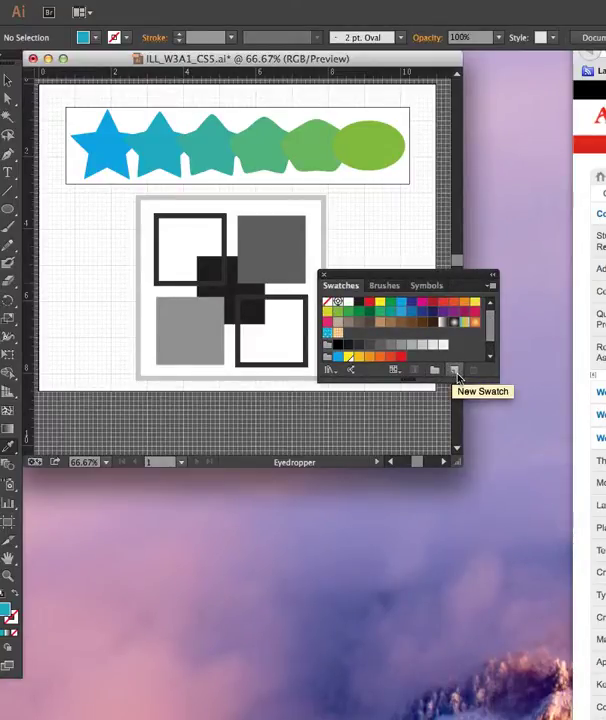
{"action": "left_click", "coordinate": [456, 368]}
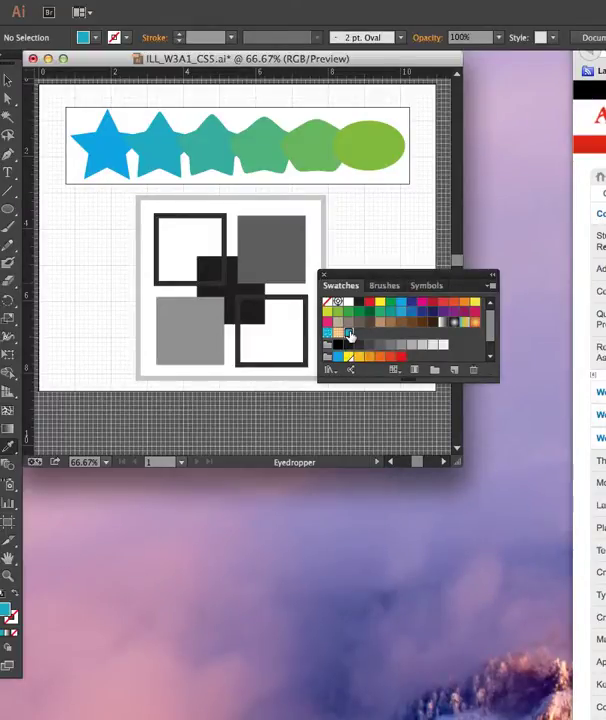
{"action": "scroll", "scroll_direction": "down", "scroll_amount": 3}
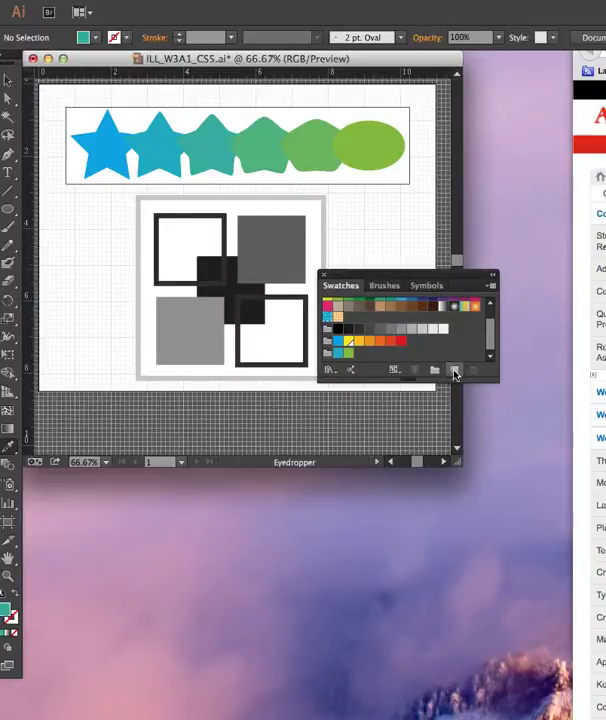
- Save the sampled teal and green as swatches and collect the new swatches into a colour group
{"action": "left_click", "coordinate": [454, 370]}
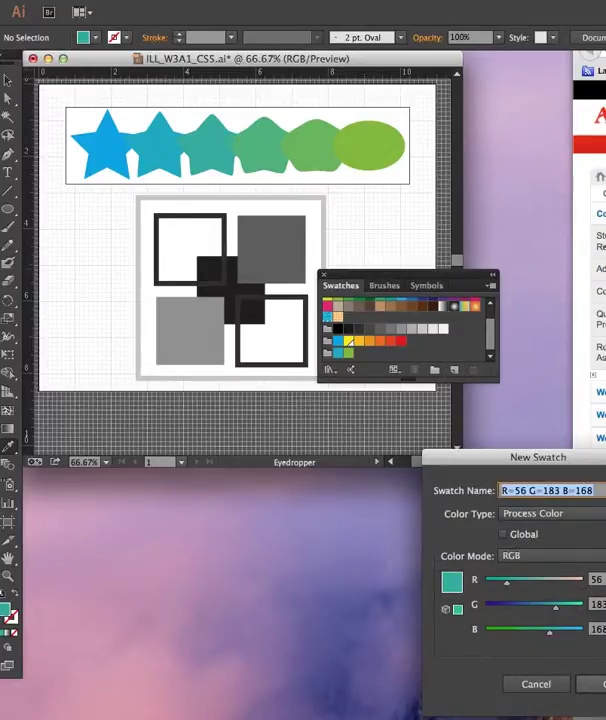
{"action": "left_click", "coordinate": [536, 684]}
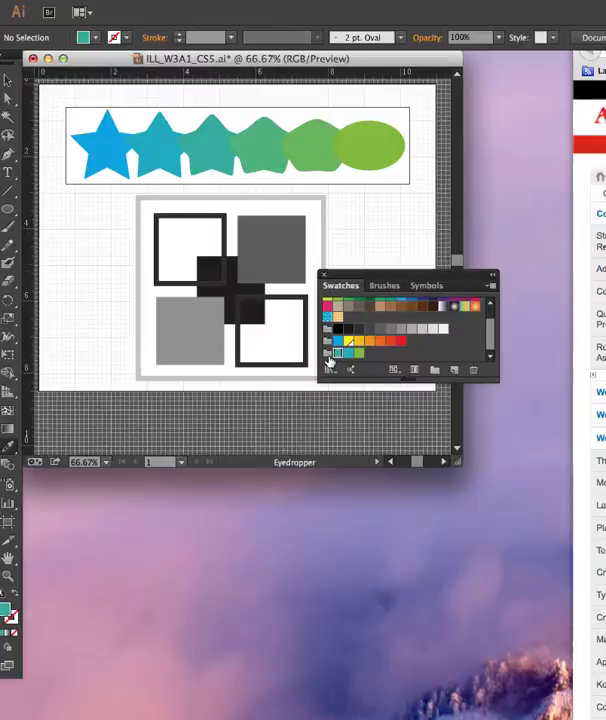
{"action": "mouse_move", "coordinate": [264, 138]}
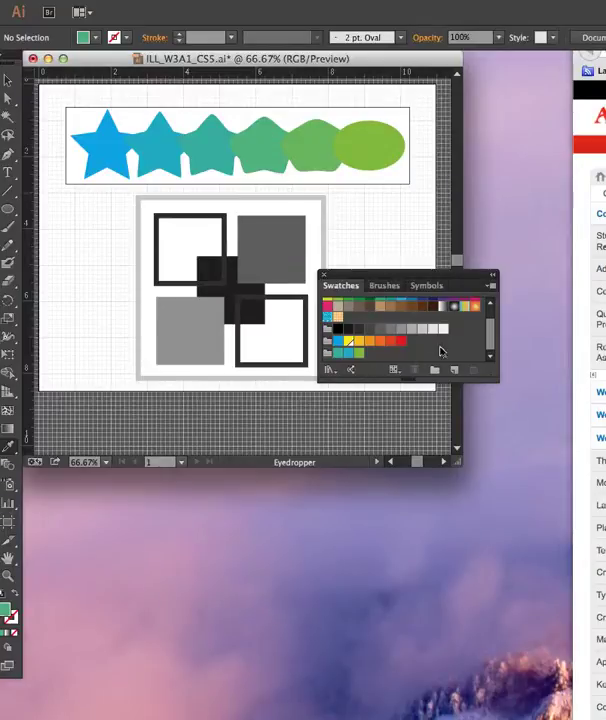
{"action": "mouse_move", "coordinate": [456, 370]}
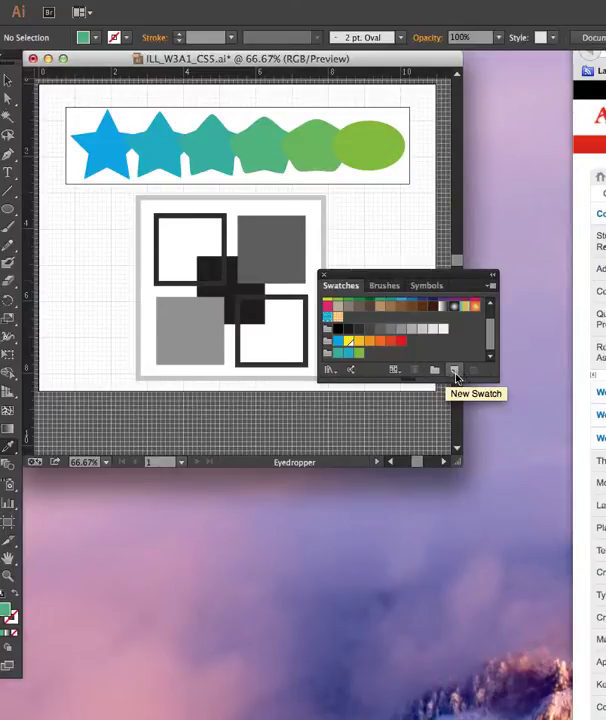
{"action": "left_click", "coordinate": [456, 370]}
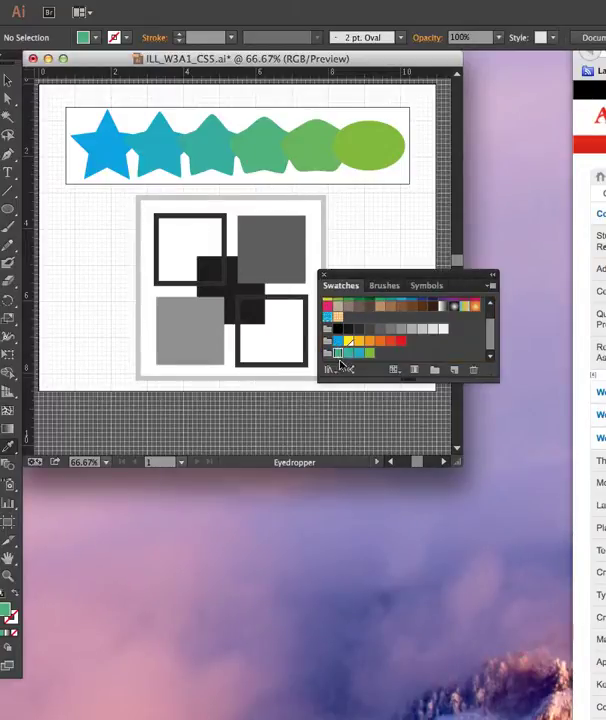
{"action": "mouse_move", "coordinate": [312, 144]}
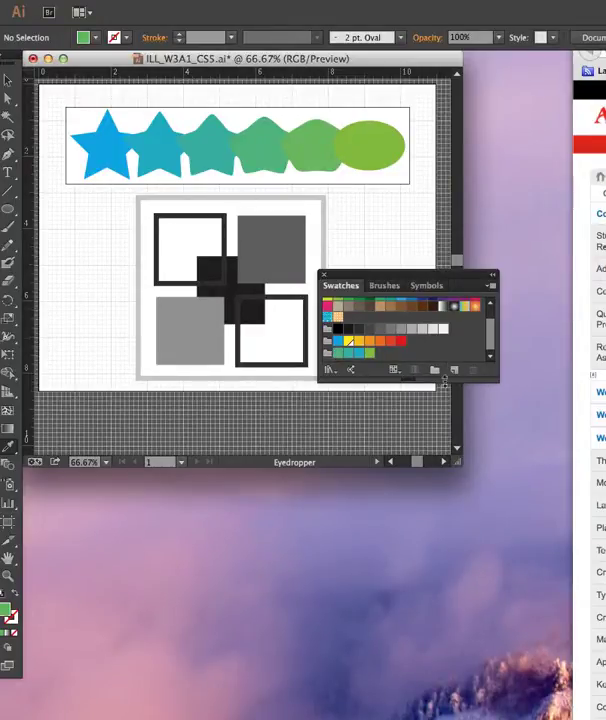
{"action": "left_click", "coordinate": [454, 370]}
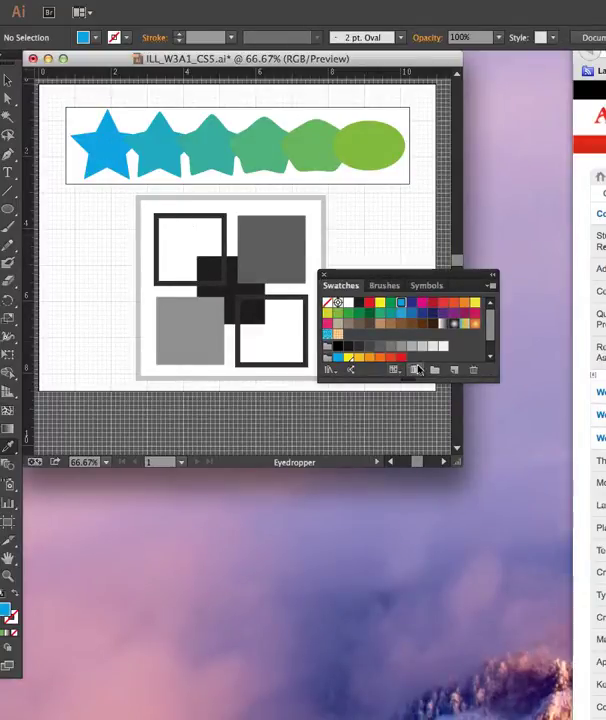
{"action": "left_click", "coordinate": [434, 370]}
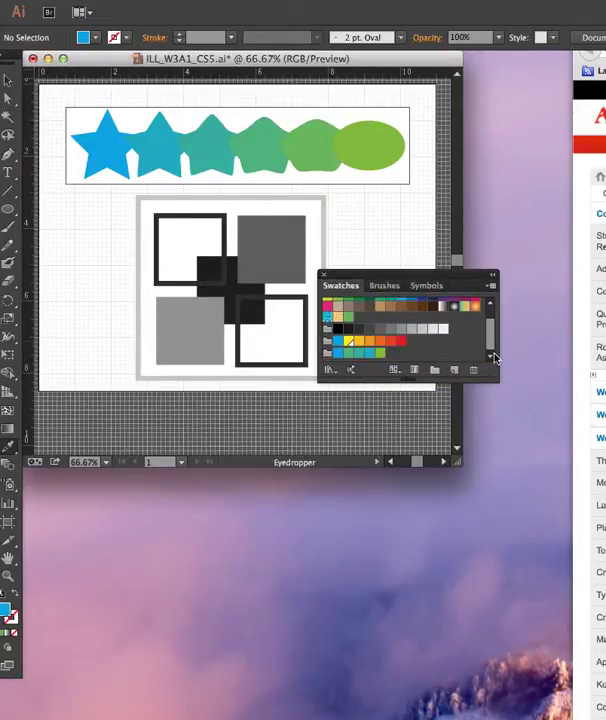
{"action": "mouse_move", "coordinate": [344, 356]}
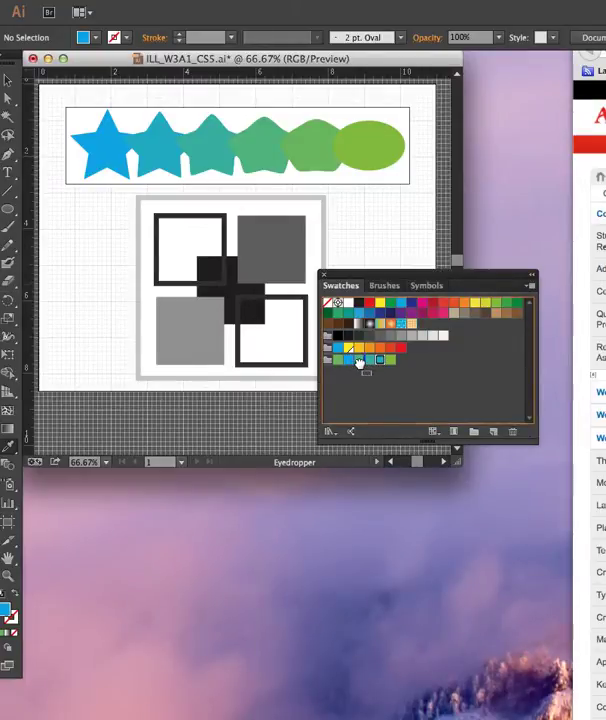
{"action": "mouse_move", "coordinate": [358, 360]}
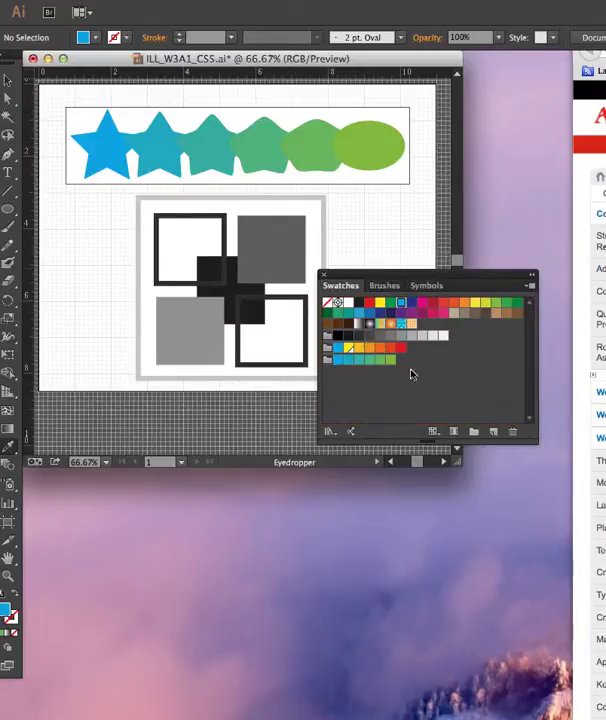
{"action": "mouse_move", "coordinate": [430, 374]}
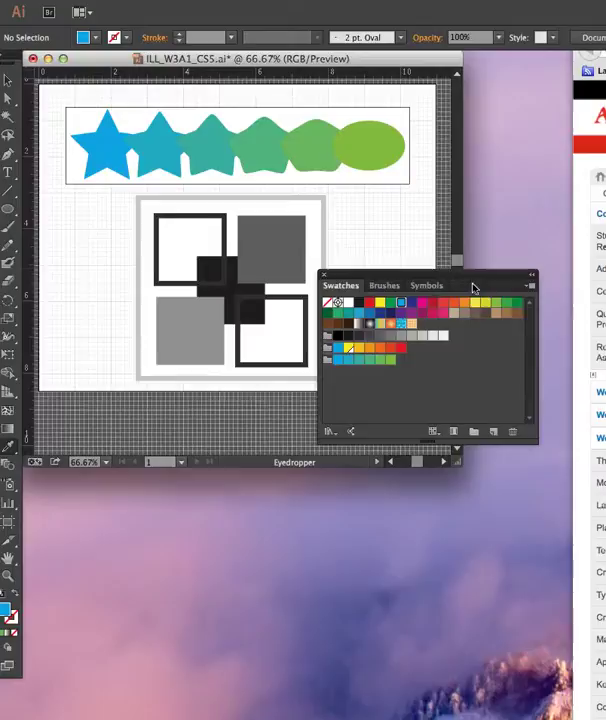
{"action": "mouse_move", "coordinate": [408, 300]}
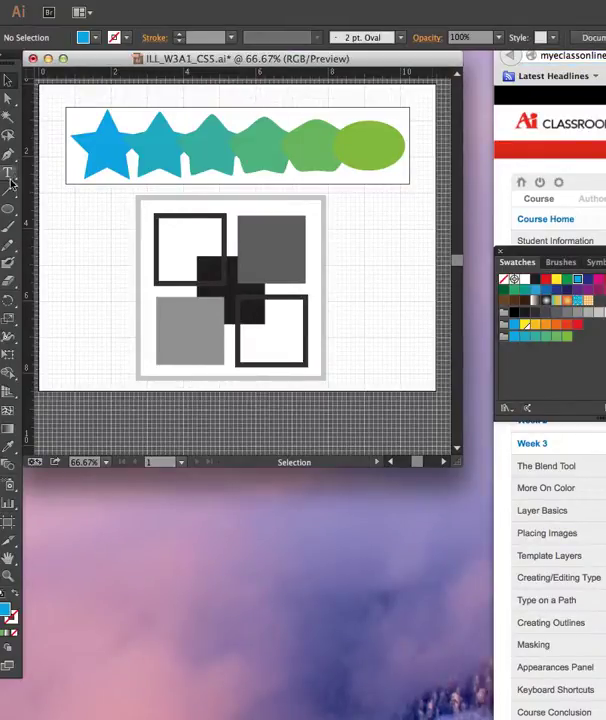
{"action": "mouse_move", "coordinate": [8, 212]}
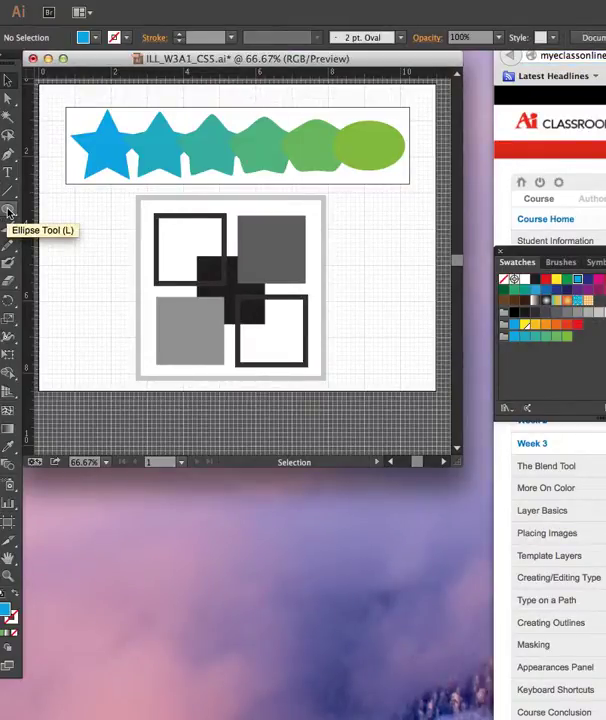
- Choose the Rectangle Tool from the shape tool flyout
{"action": "left_click", "coordinate": [10, 210]}
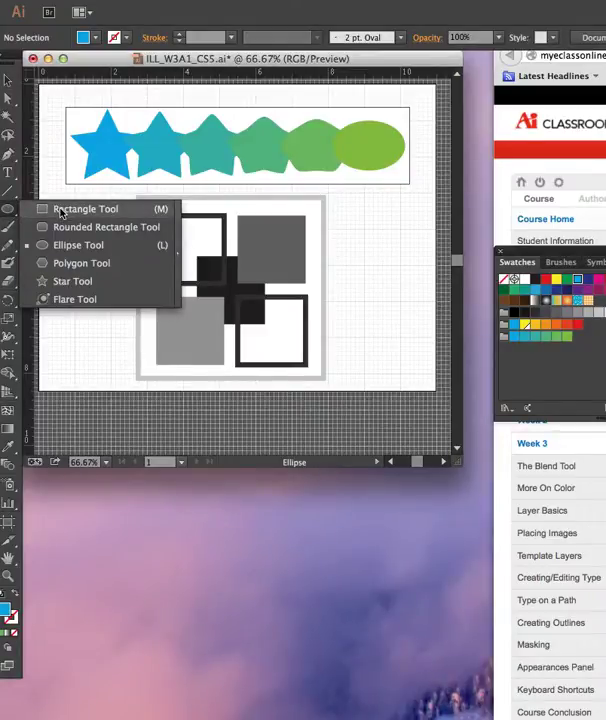
{"action": "left_click", "coordinate": [84, 208]}
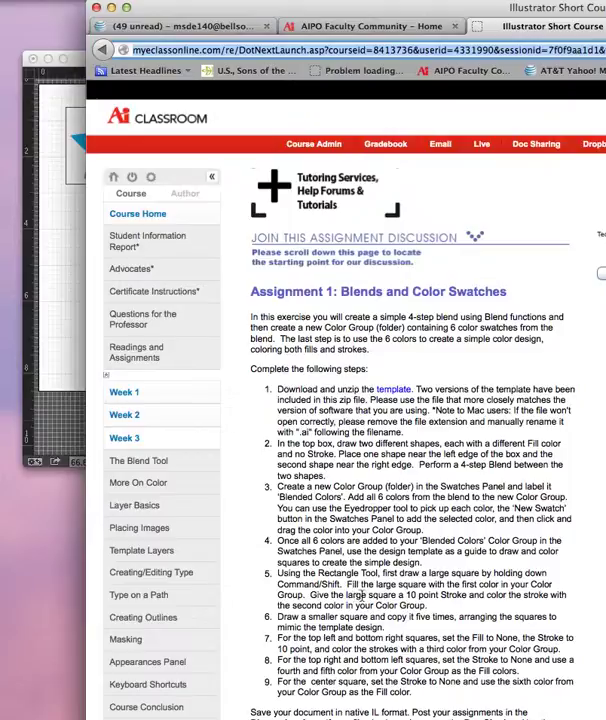
{"action": "mouse_move", "coordinate": [212, 204]}
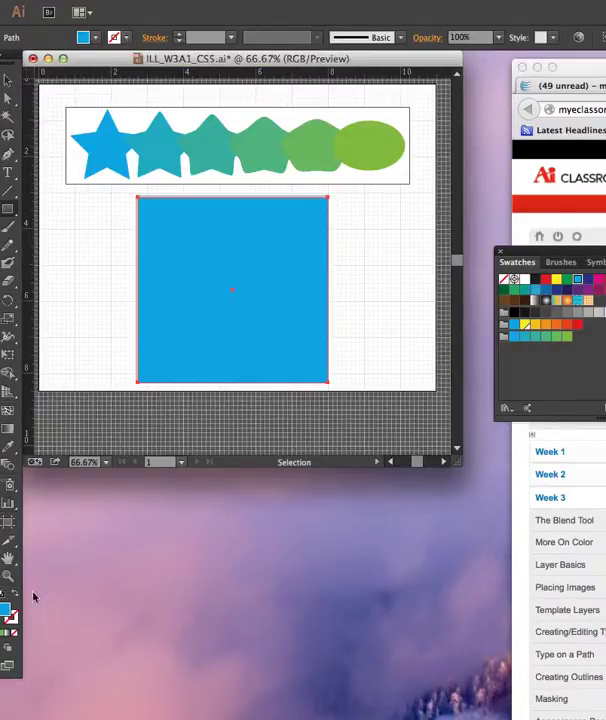
{"action": "mouse_move", "coordinate": [22, 620]}
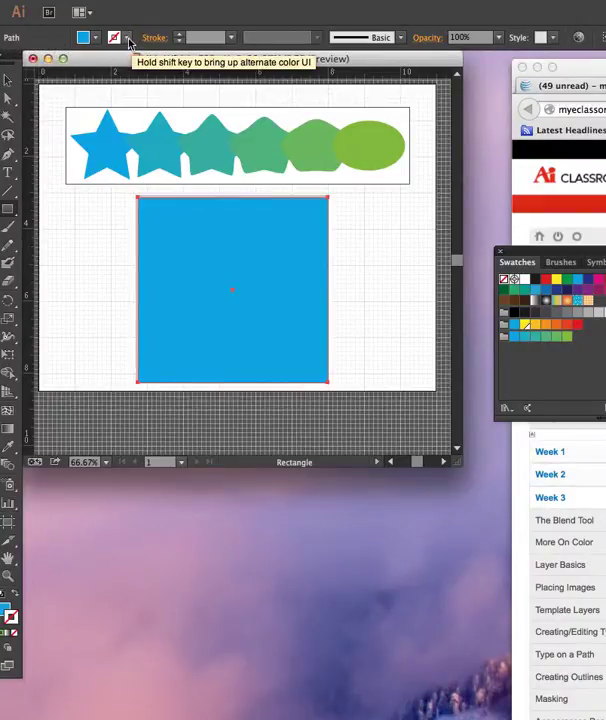
- Give the square a 10 pt stroke in the second blended colour, then deselect it
{"action": "left_click", "coordinate": [84, 36]}
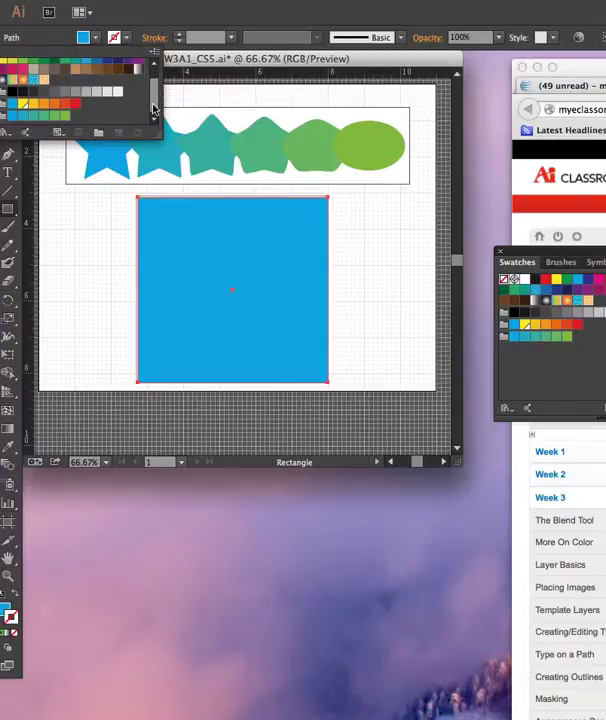
{"action": "mouse_move", "coordinate": [24, 118]}
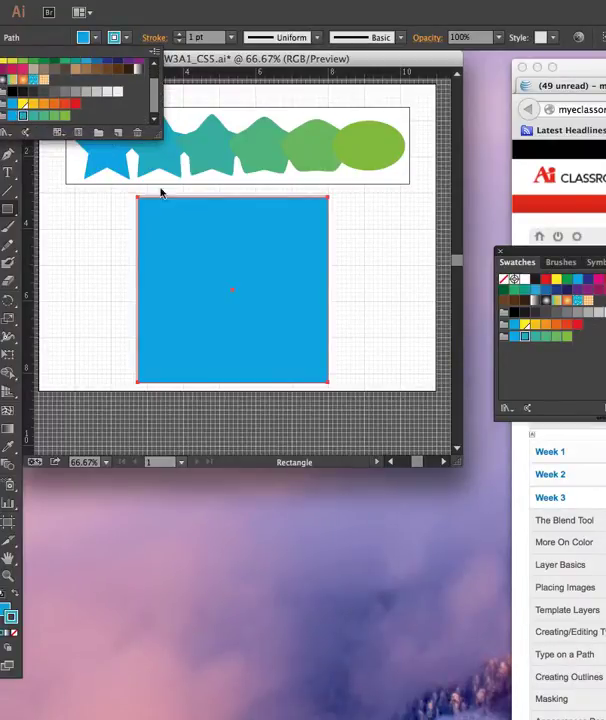
{"action": "mouse_move", "coordinate": [176, 36]}
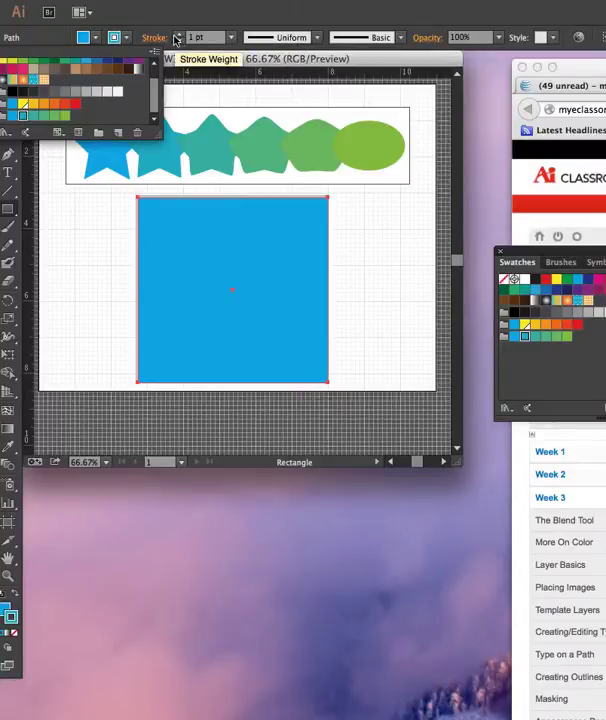
{"action": "left_click", "coordinate": [220, 36]}
{"action": "type", "text": "10"}
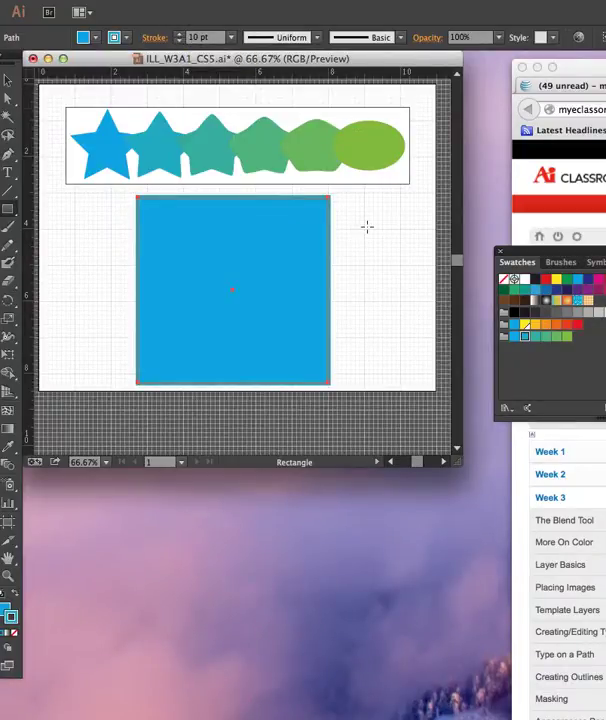
{"action": "left_click", "coordinate": [232, 290]}
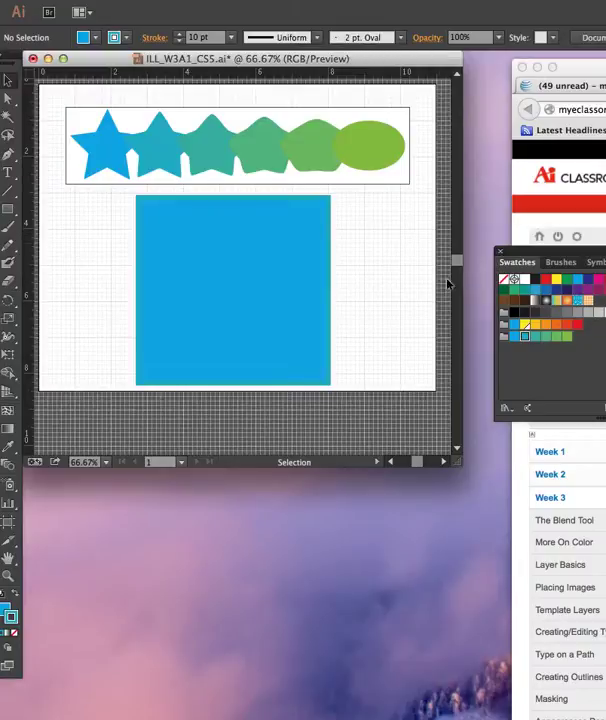
{"action": "mouse_move", "coordinate": [236, 228]}
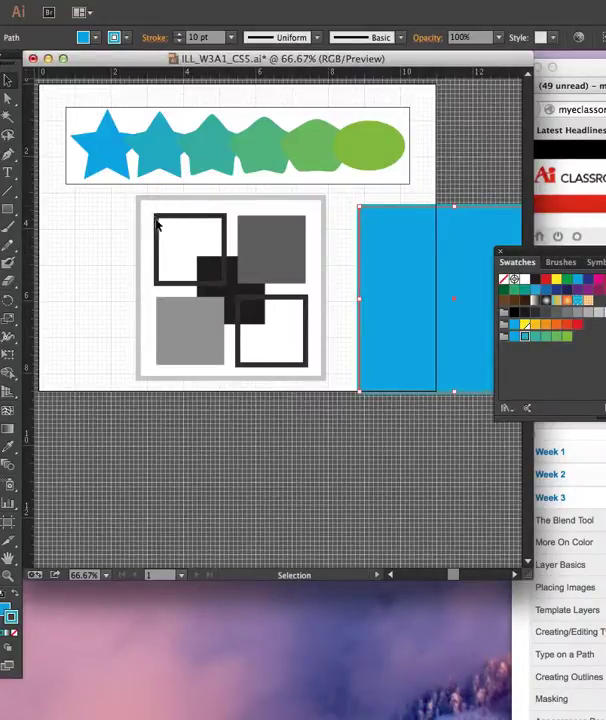
{"action": "mouse_move", "coordinate": [168, 246]}
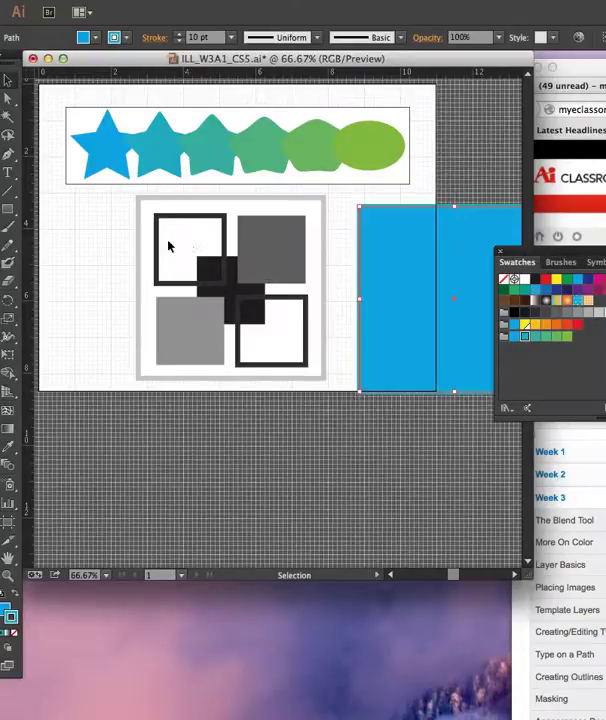
{"action": "mouse_move", "coordinate": [356, 266]}
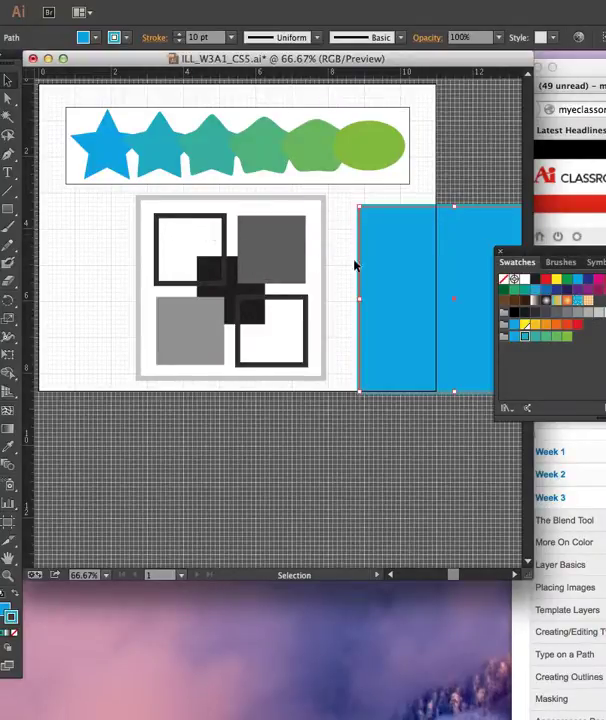